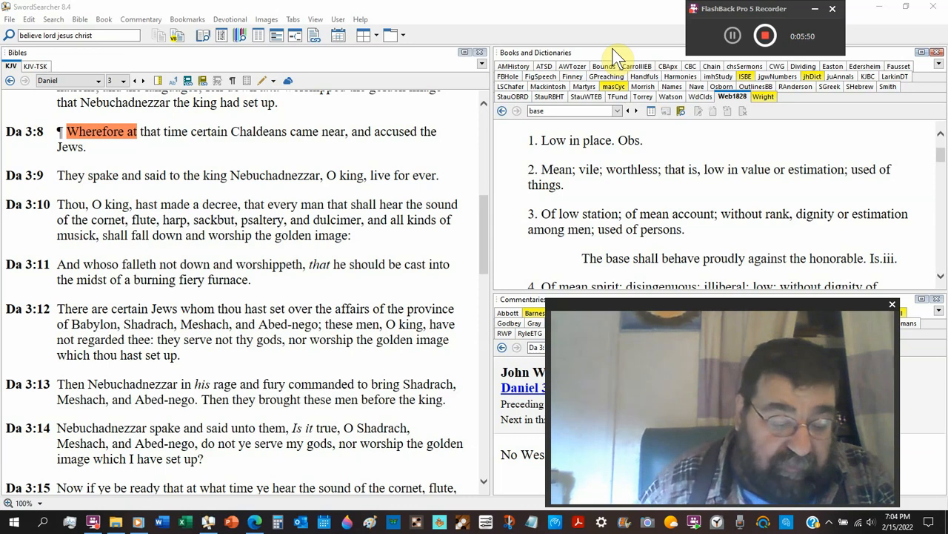
mouse_move(259, 12)
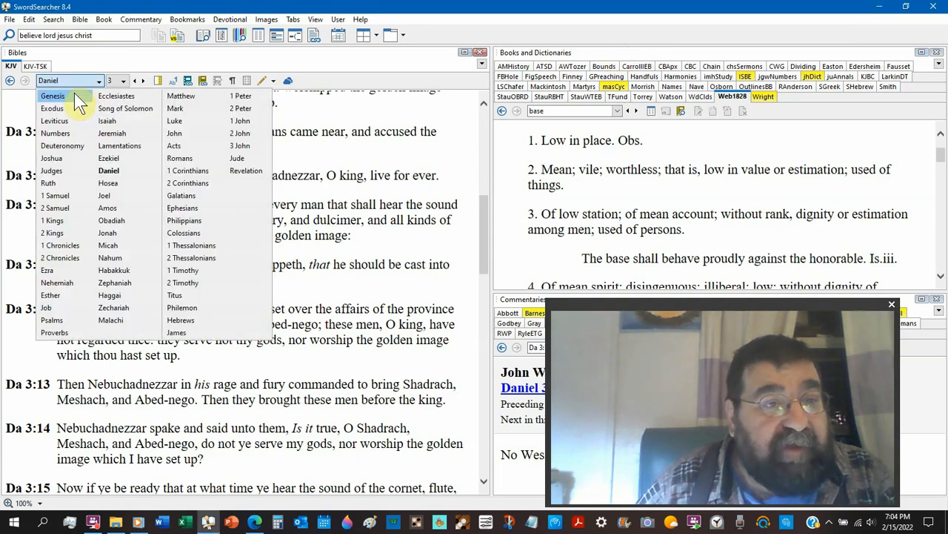
- Switch the KJV Bible pane from Daniel 3 to the book of Genesis, landing on chapter 31
left_click(52, 95)
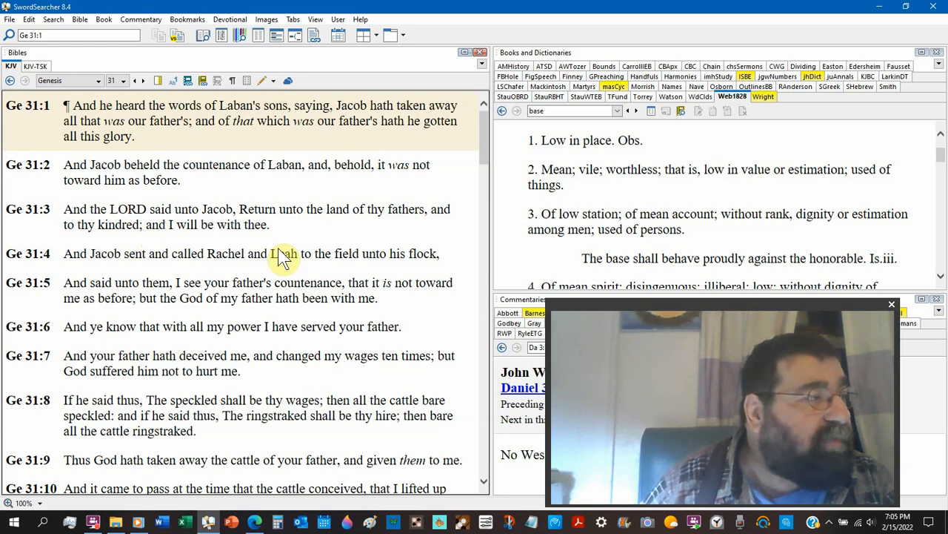
- Scroll Genesis 31 down to verses 19–26, where Jacob flees Laban
scroll("down", 3)
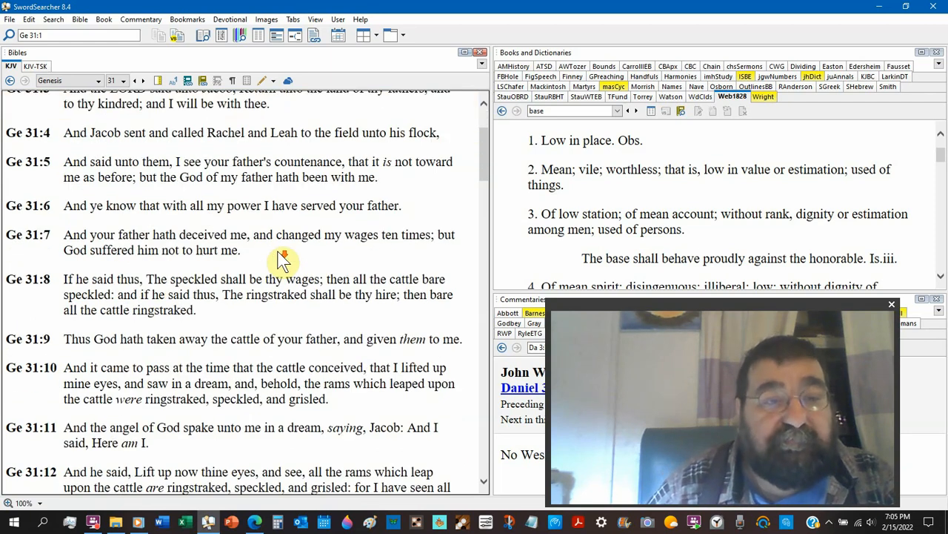
scroll("down", 3)
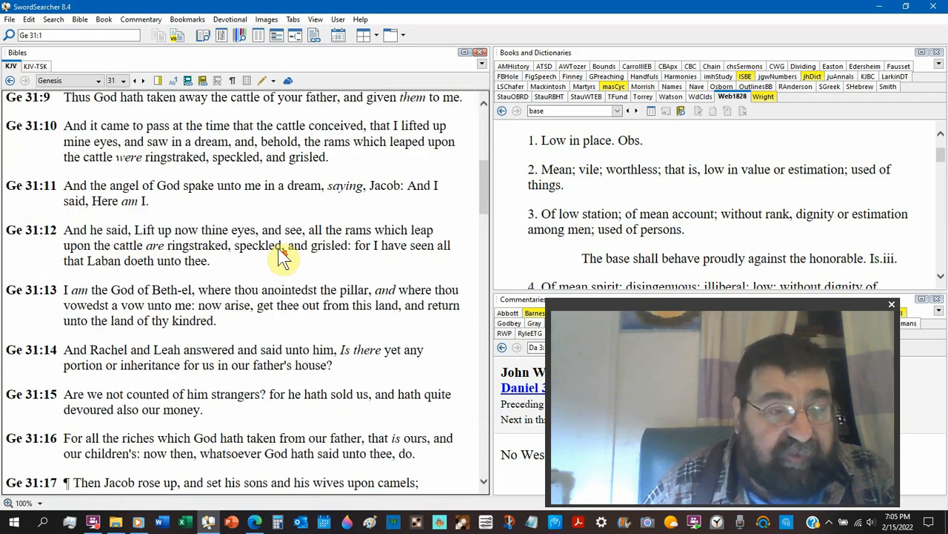
scroll("down", 3)
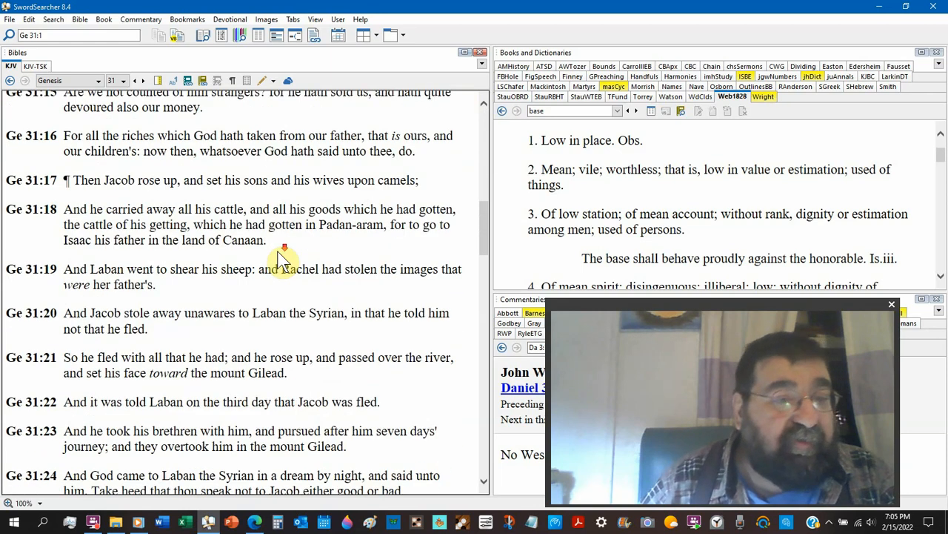
scroll("down", 3)
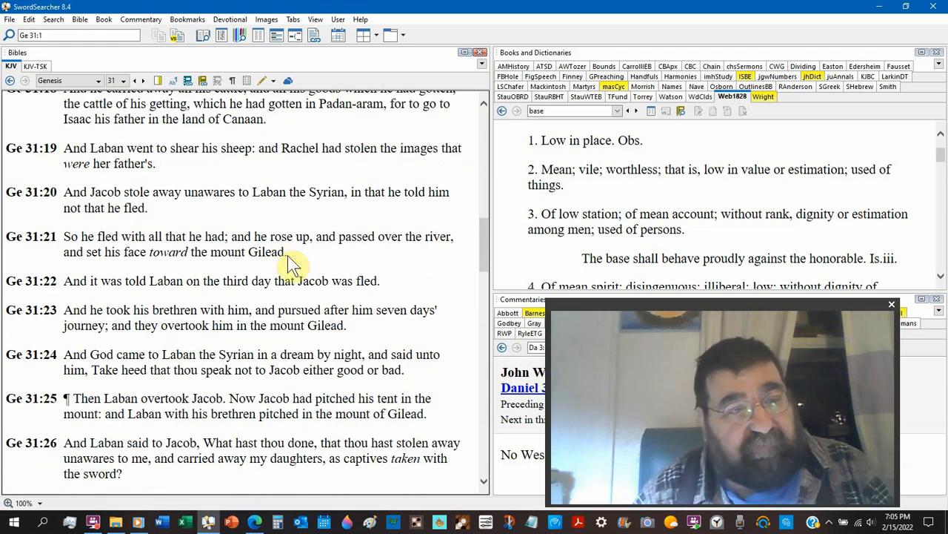
mouse_move(282, 237)
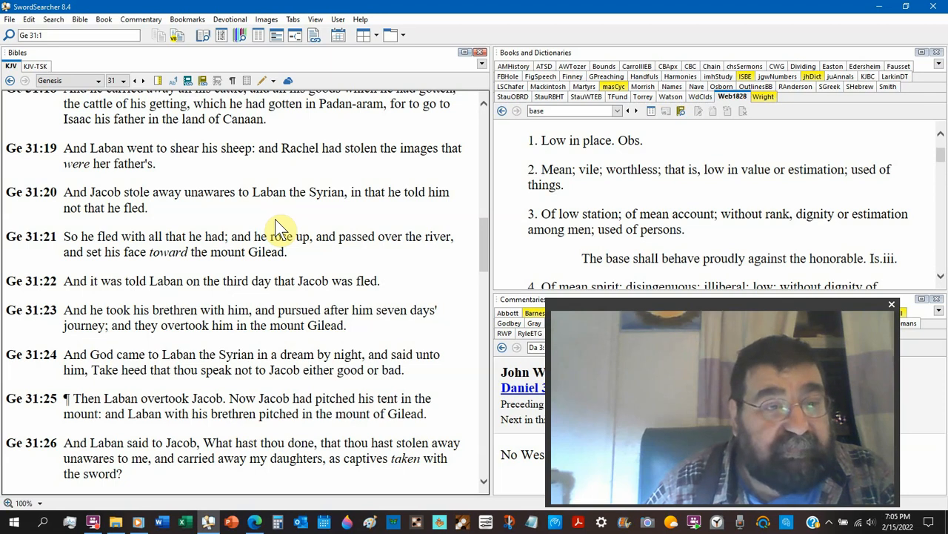
- Scroll Genesis 31 further to verses 30–36, where Laban searches the tents
scroll("down", 3)
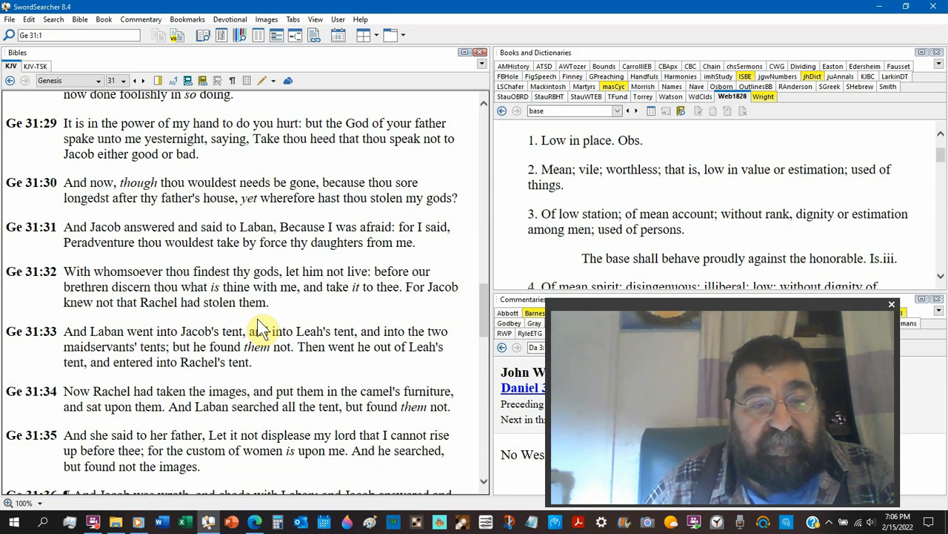
scroll("down", 3)
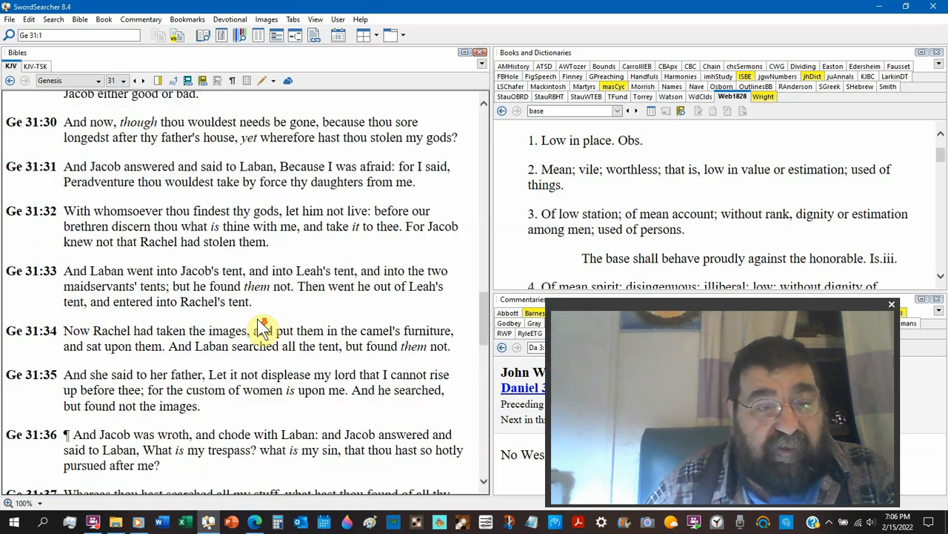
mouse_move(289, 306)
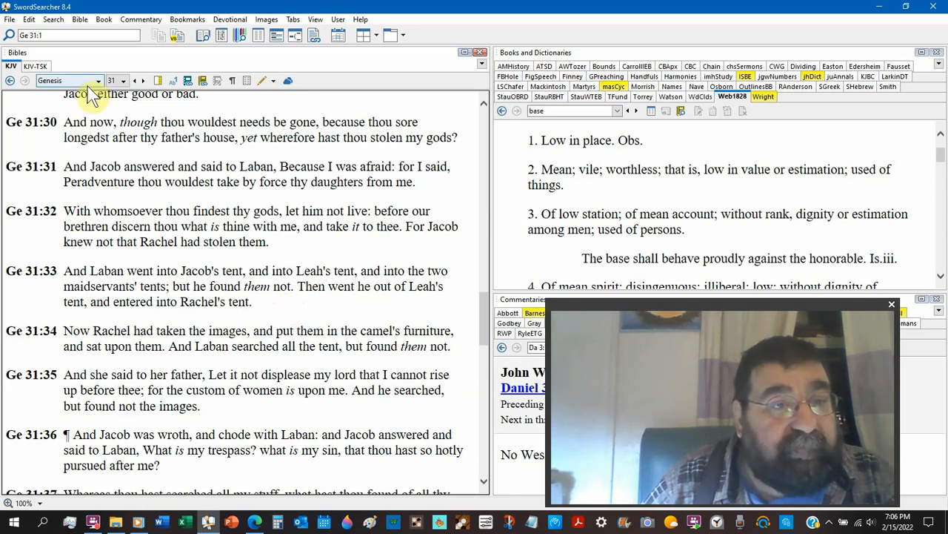
- Go to 1 Samuel 19 and scroll to verses 11–18, where Michal helps David escape
left_click(95, 80)
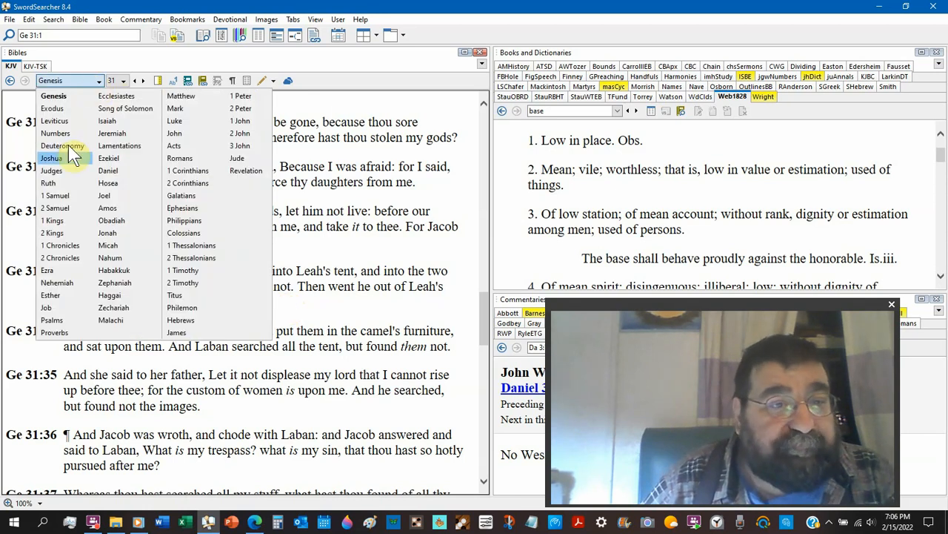
left_click(55, 196)
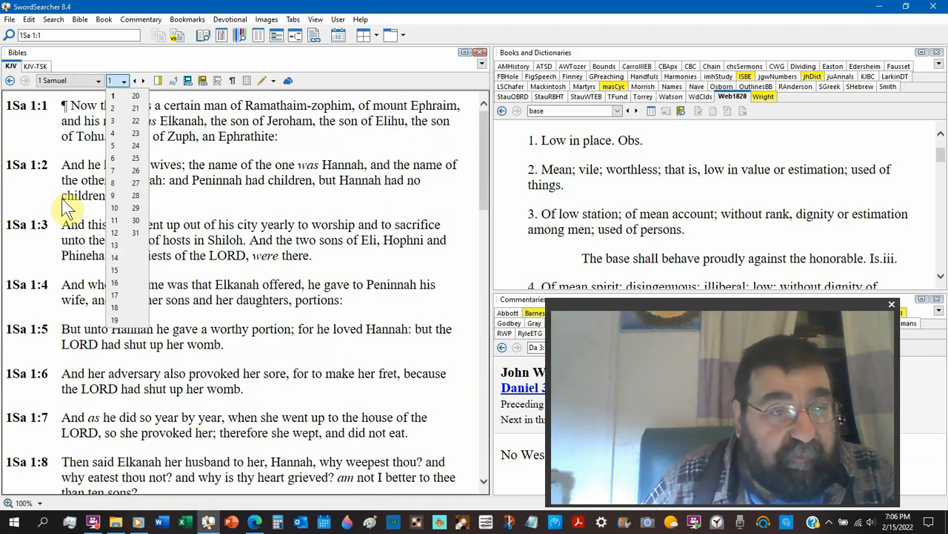
left_click(116, 320)
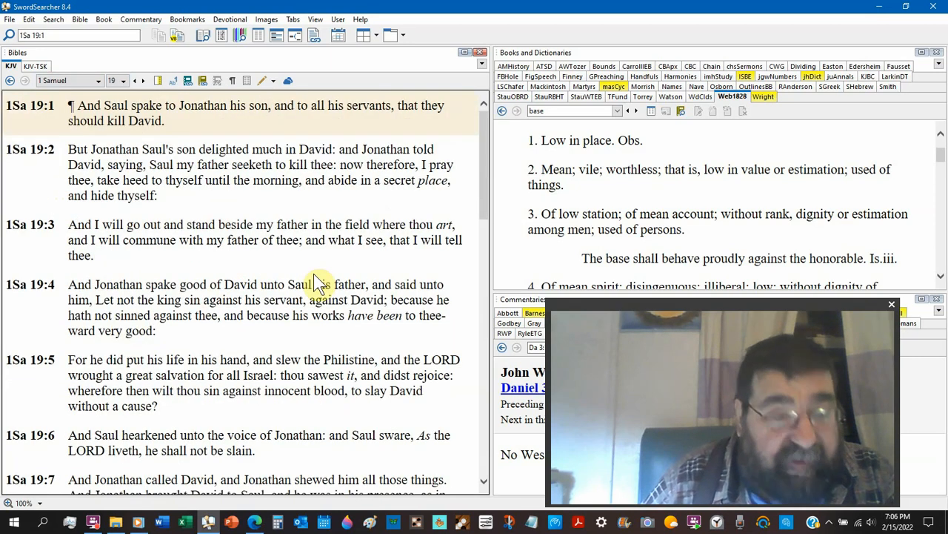
scroll("down", 3)
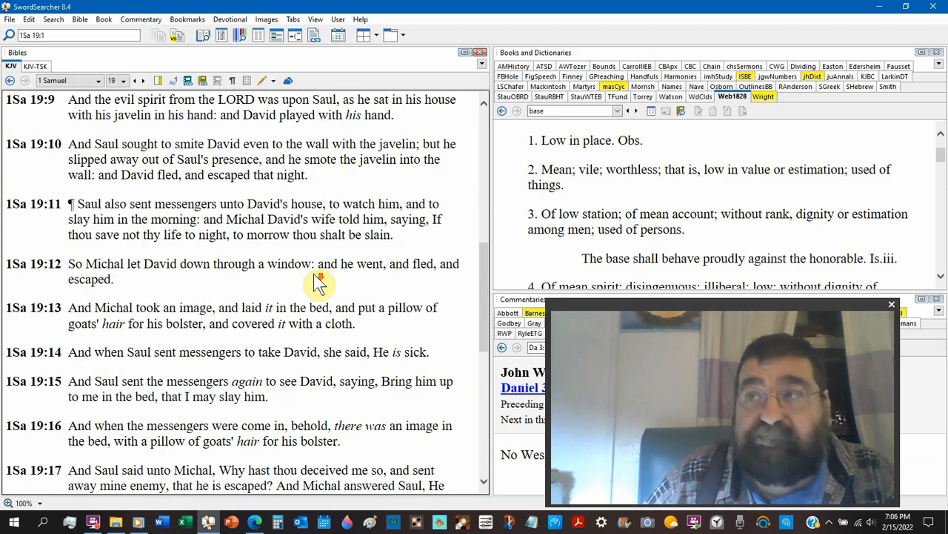
scroll("down", 3)
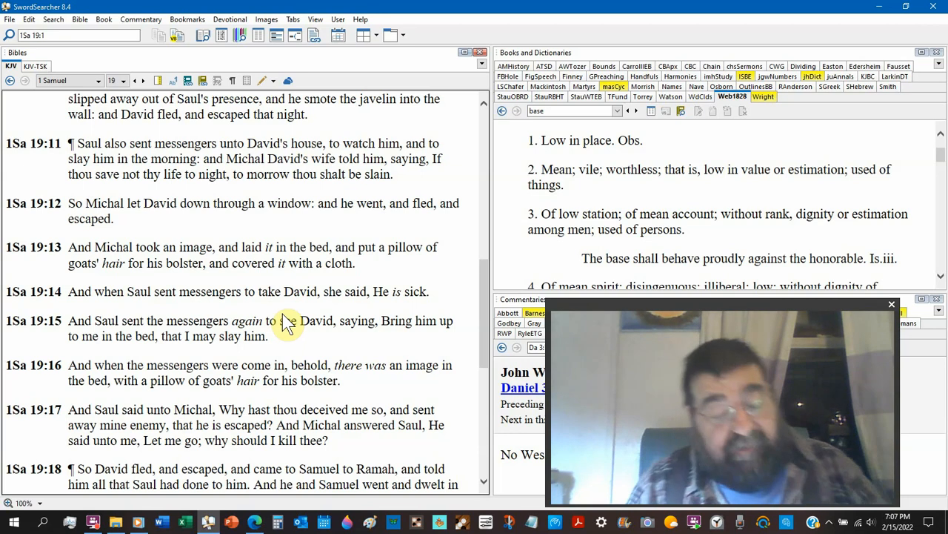
mouse_move(208, 215)
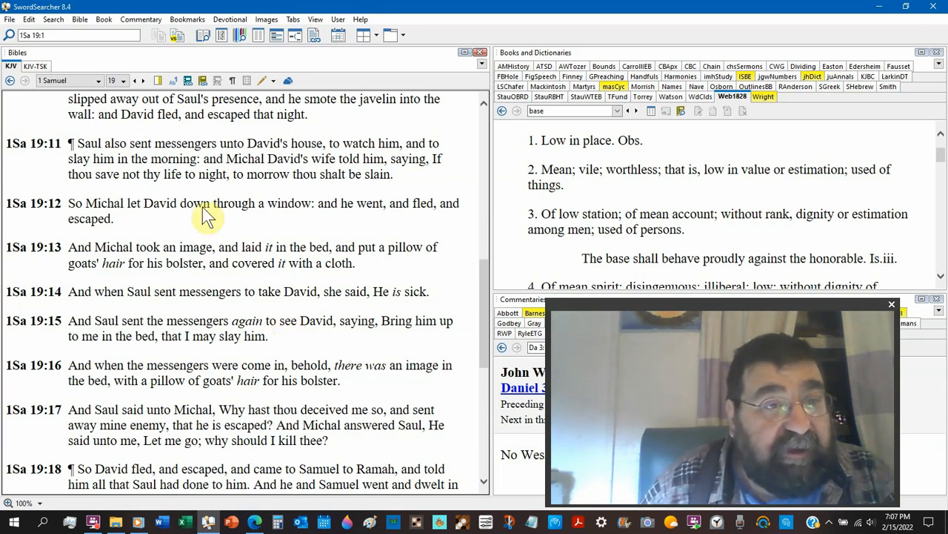
- Go to 1 Samuel 6 and read down through the ark's trespass offering
left_click(125, 80)
type("6")
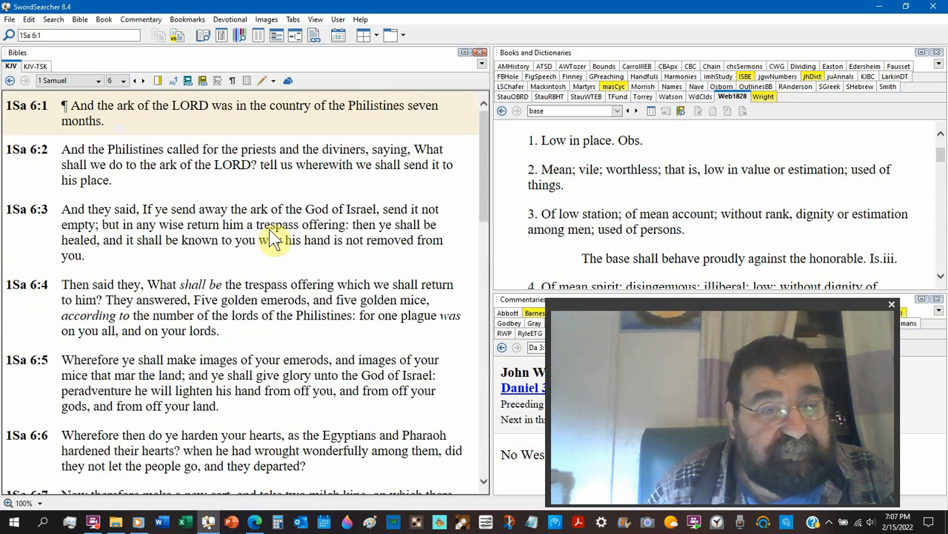
scroll("down", 3)
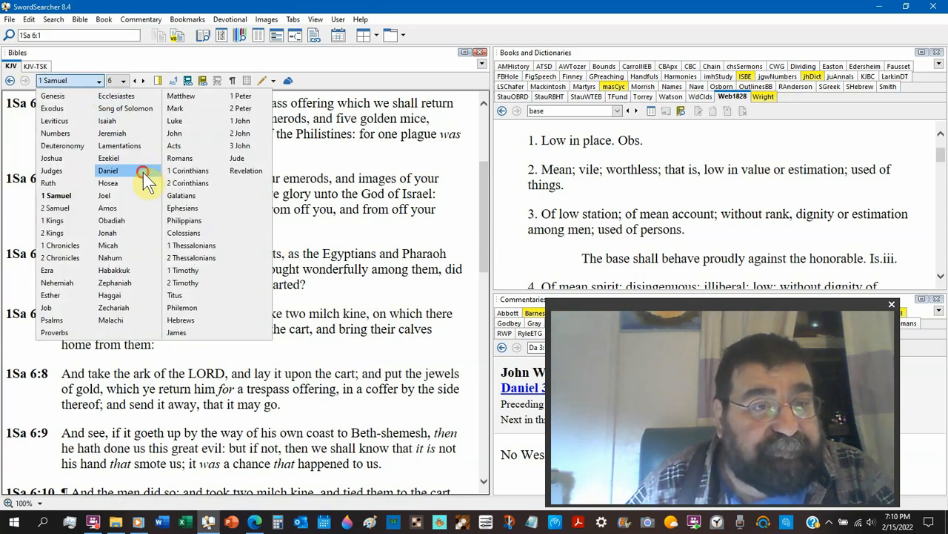
- Jump to the book of Daniel and scroll Daniel 3 down through verses 12–18
left_click(106, 171)
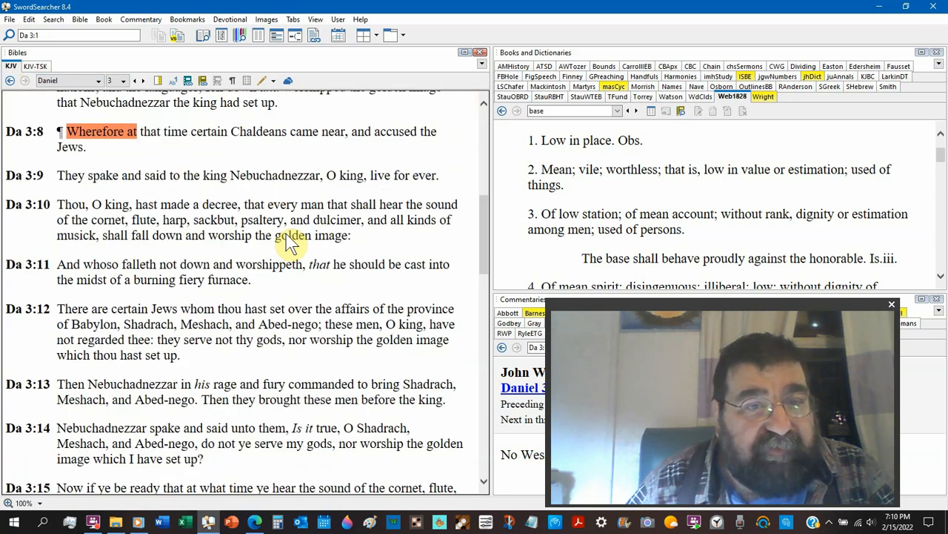
scroll("down", 3)
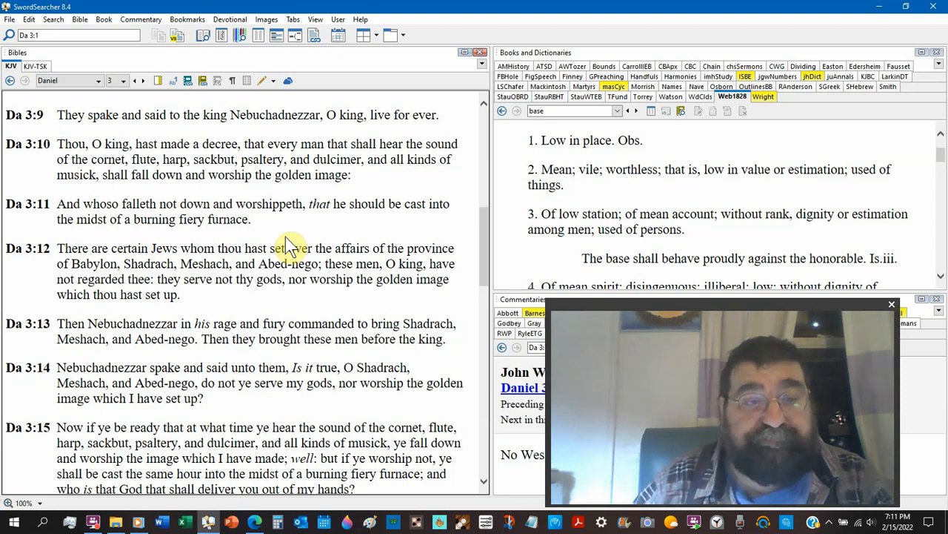
scroll("down", 3)
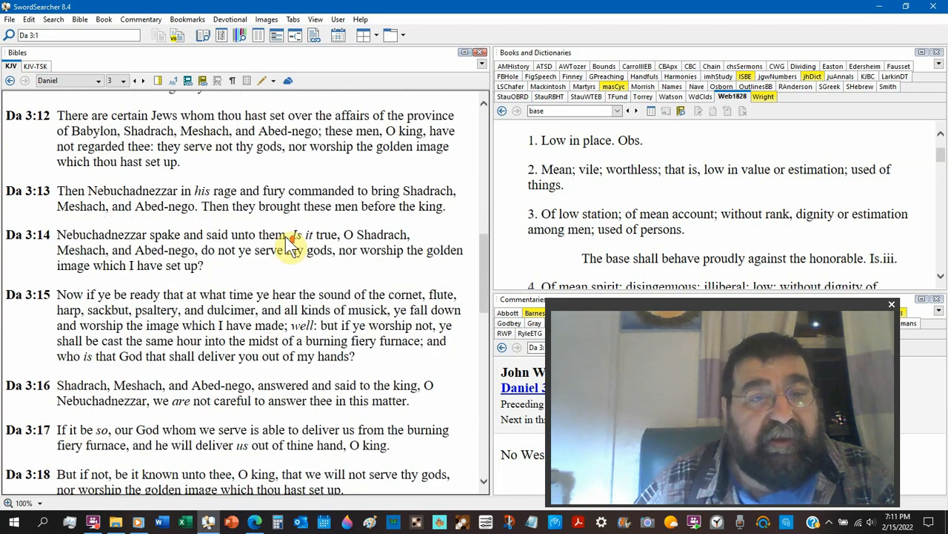
scroll("down", 3)
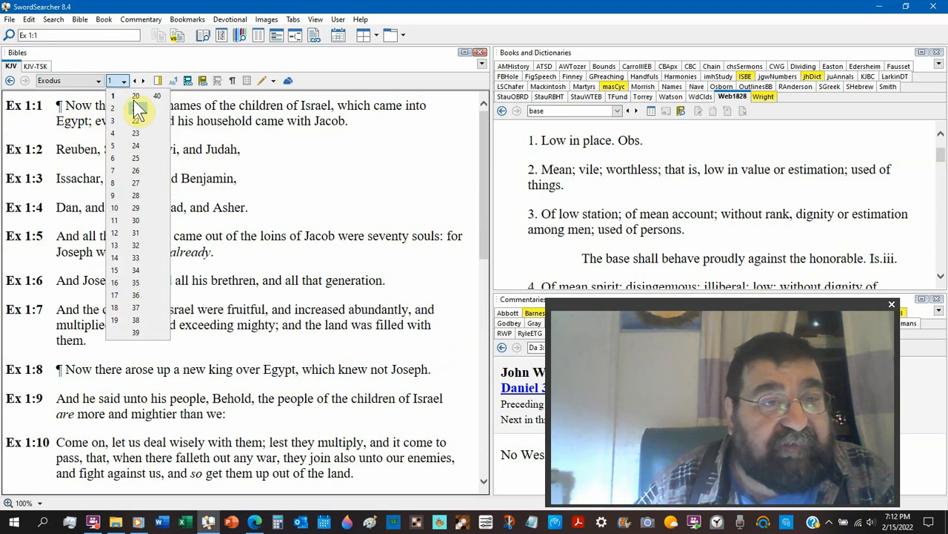
- Go to Exodus 20 and read the commandment on graven images
left_click(135, 95)
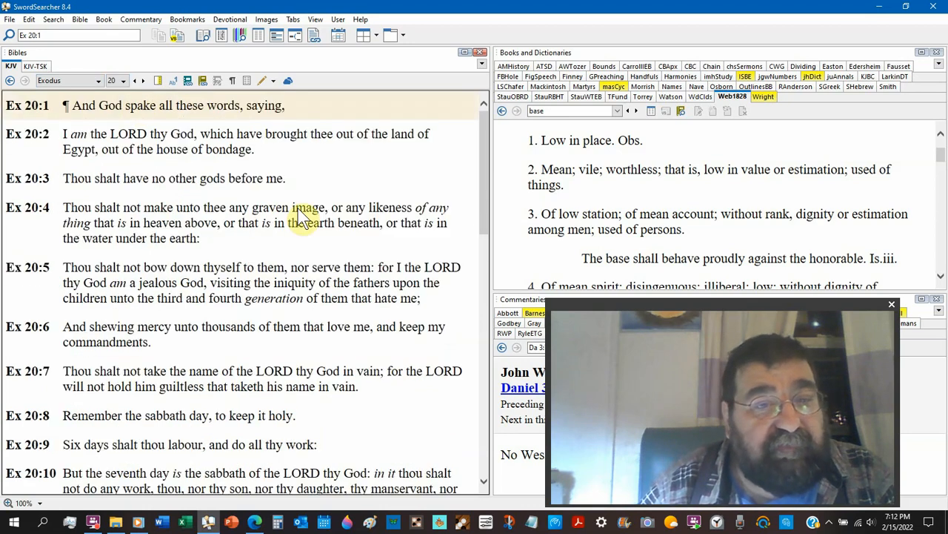
scroll("down", 3)
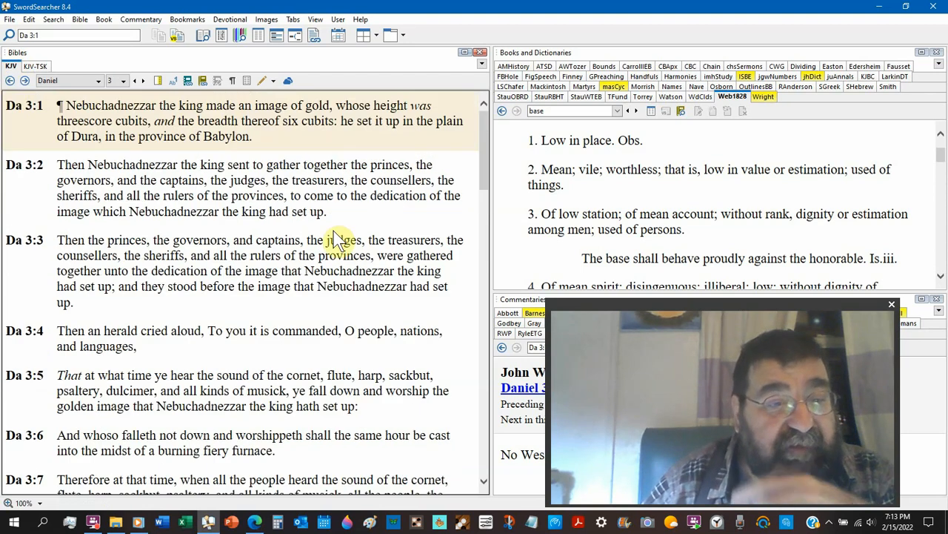
- Read Daniel 3:10–16, then move the Bible pane to Daniel chapter 2
scroll("down", 3)
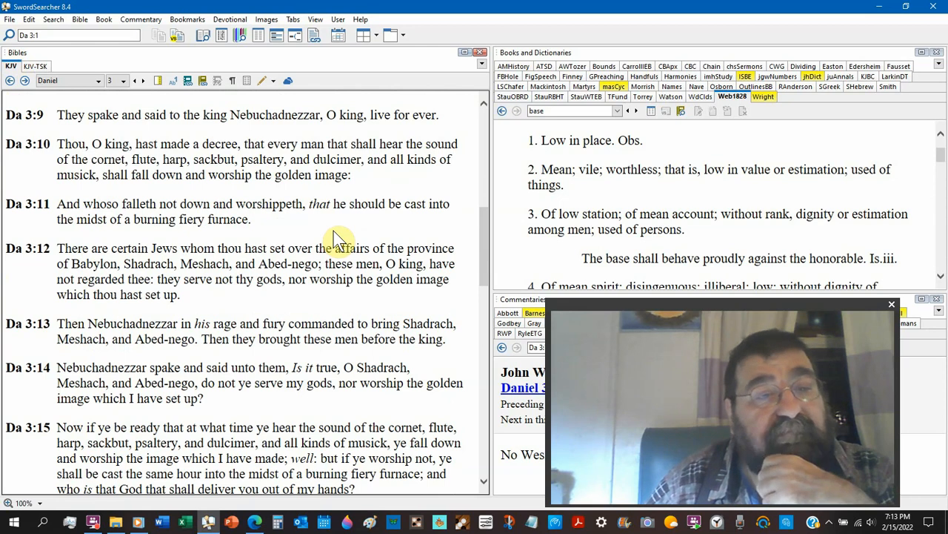
scroll("down", 3)
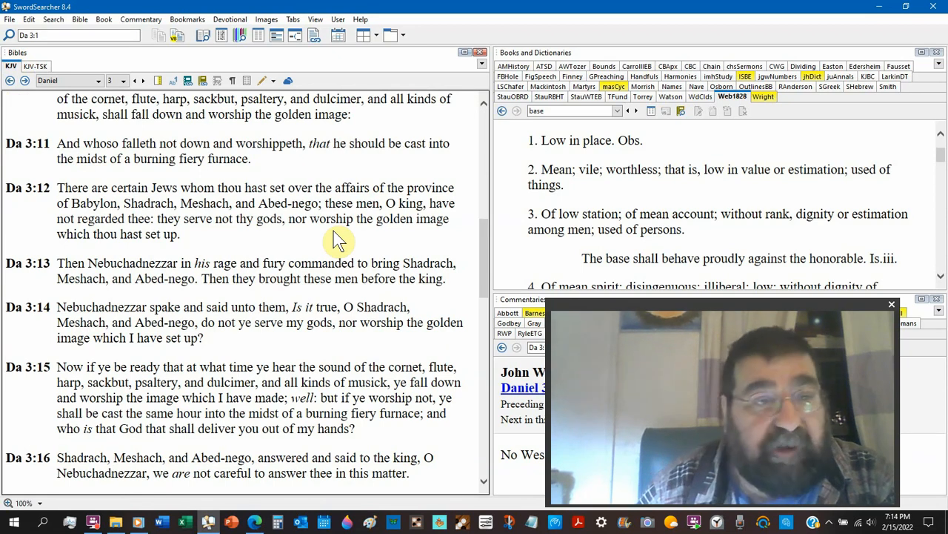
left_click(138, 80)
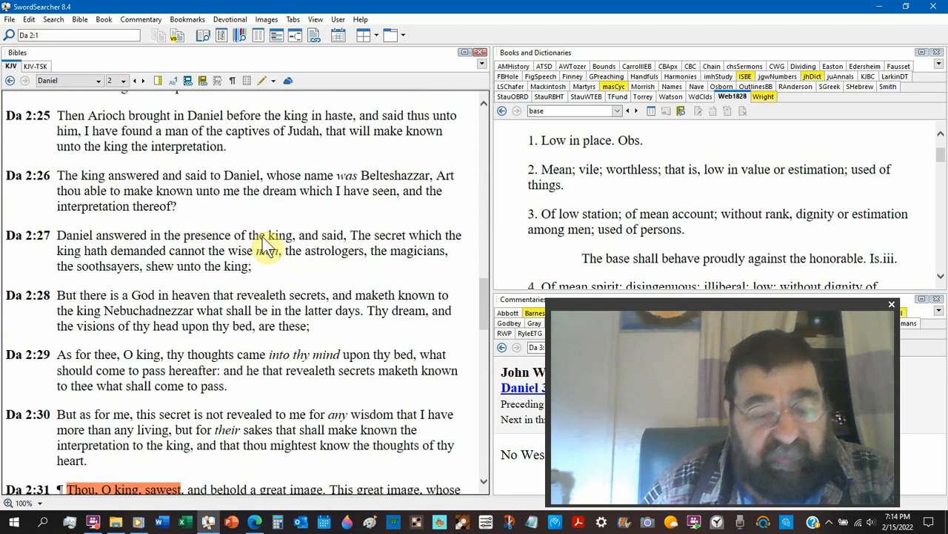
- Scroll to the end of Daniel 2, verses 45–49, where Daniel is promoted
scroll("down", 3)
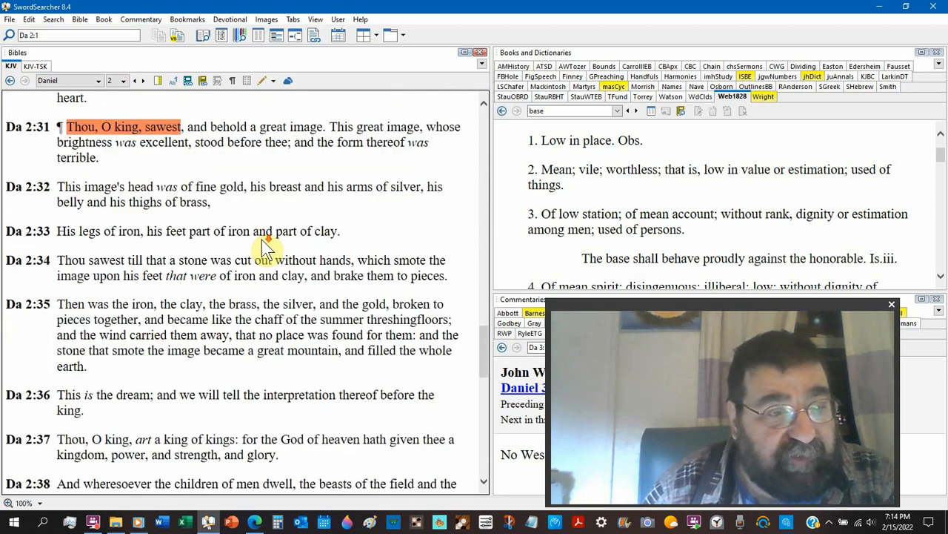
scroll("down", 3)
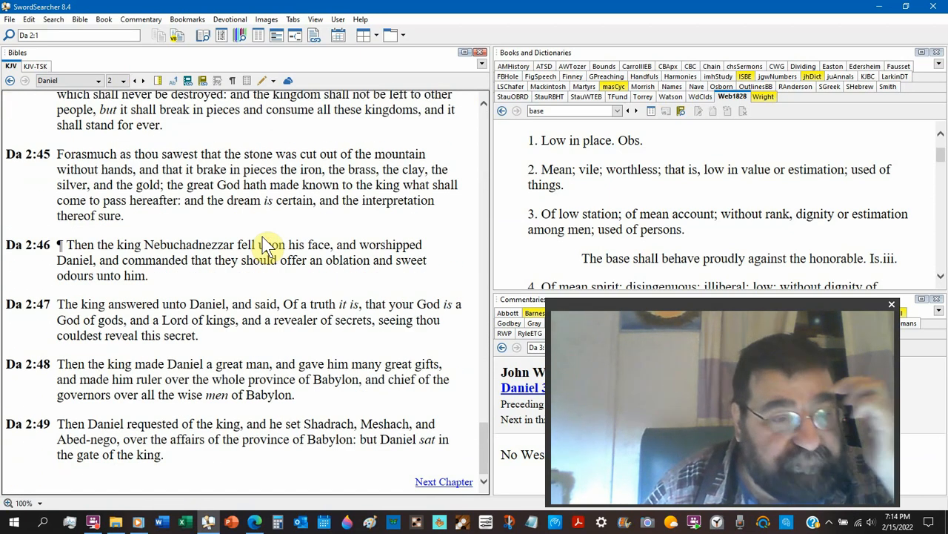
mouse_move(269, 263)
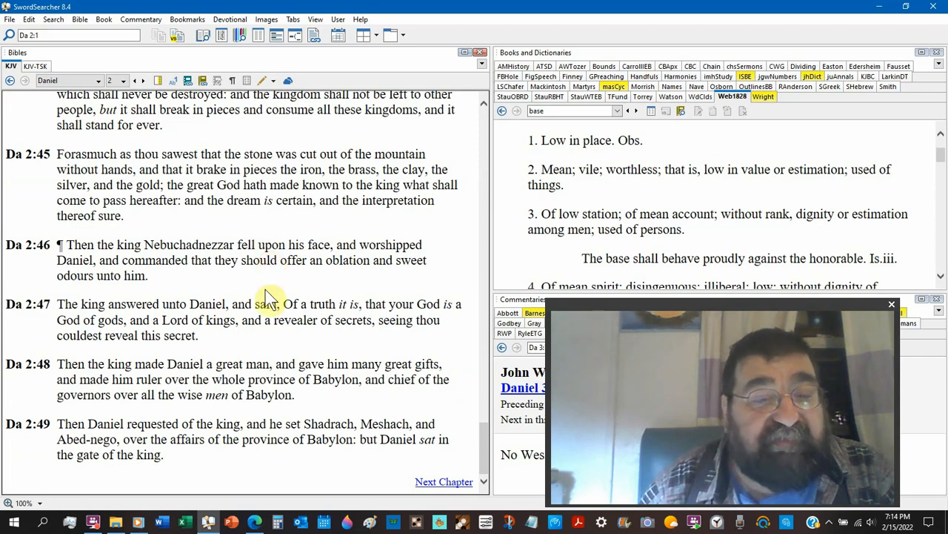
mouse_move(338, 373)
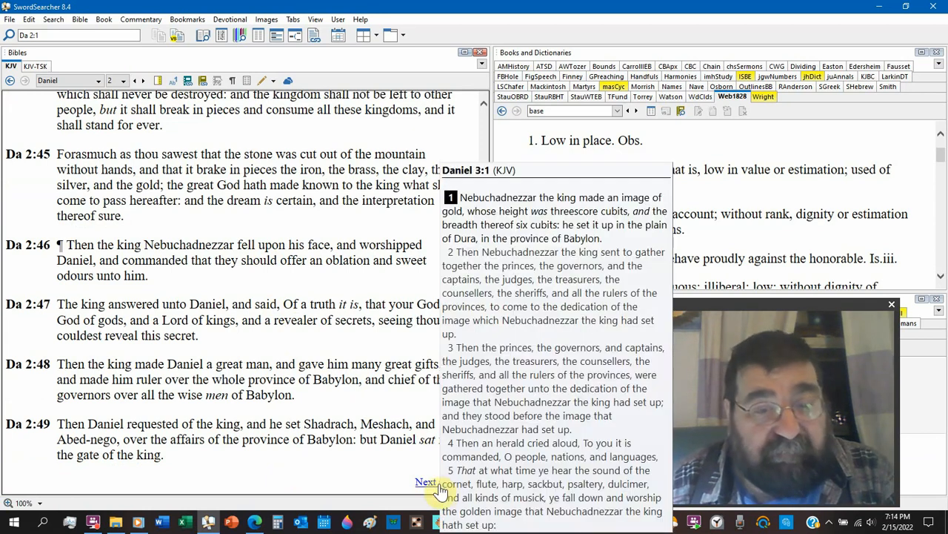
left_click(423, 483)
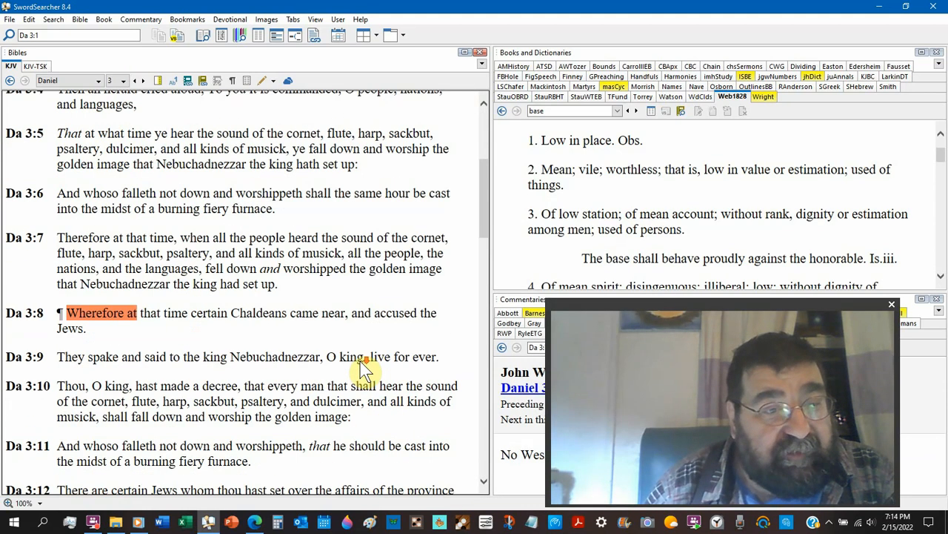
scroll("down", 3)
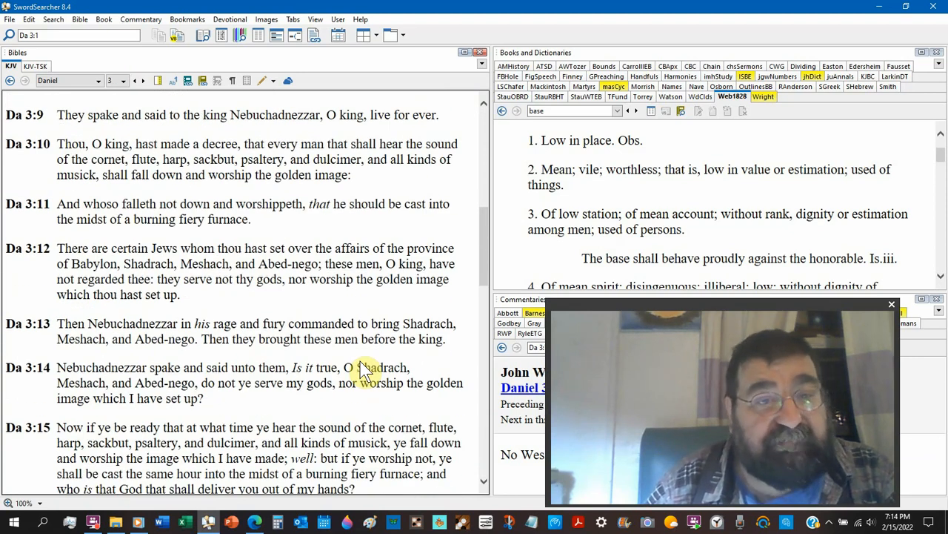
scroll("down", 3)
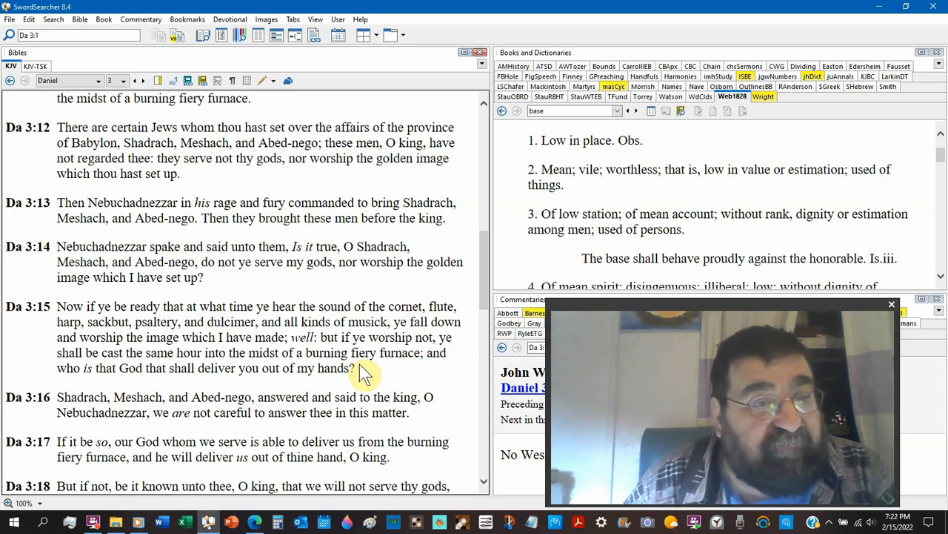
- Scroll Daniel 3 slightly further so verse 19 on Nebuchadnezzar's fury comes into view
scroll("down", 3)
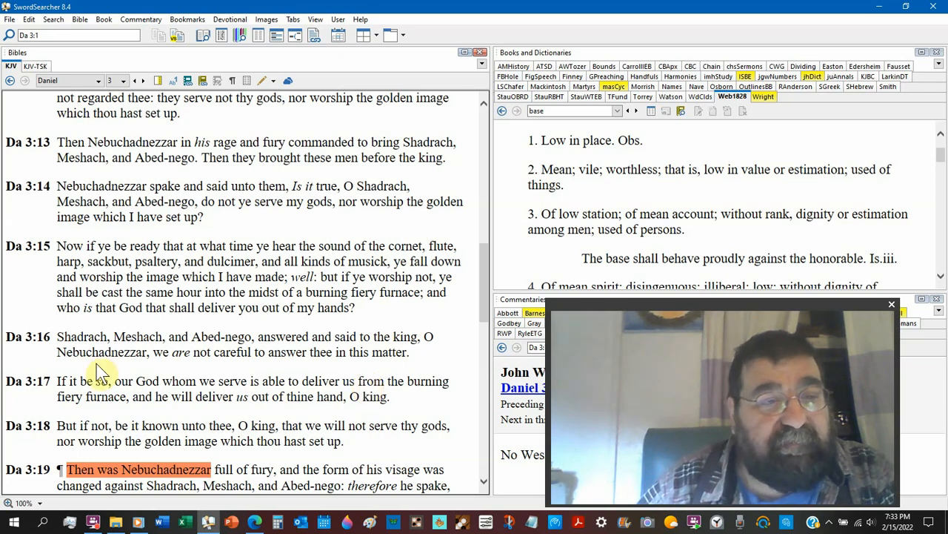
scroll("down", 3)
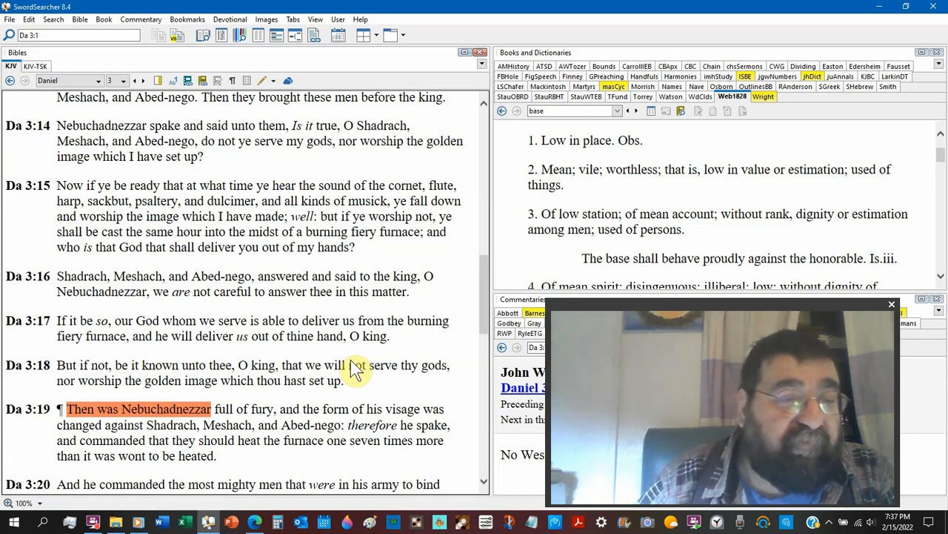
scroll("down", 3)
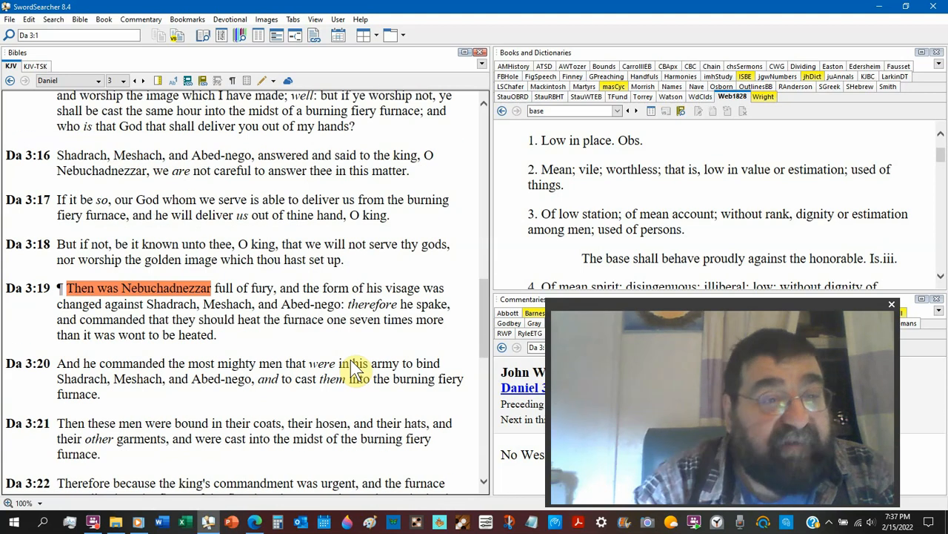